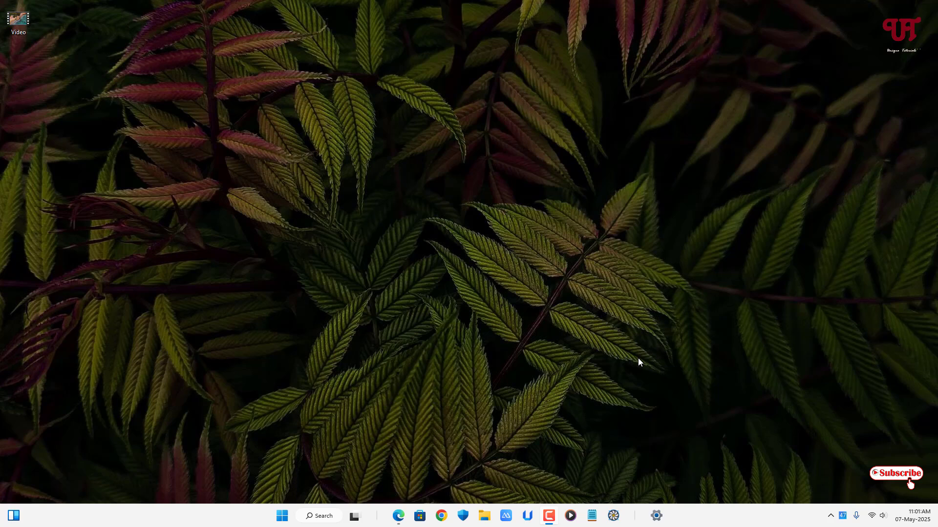
mouse_move(621, 301)
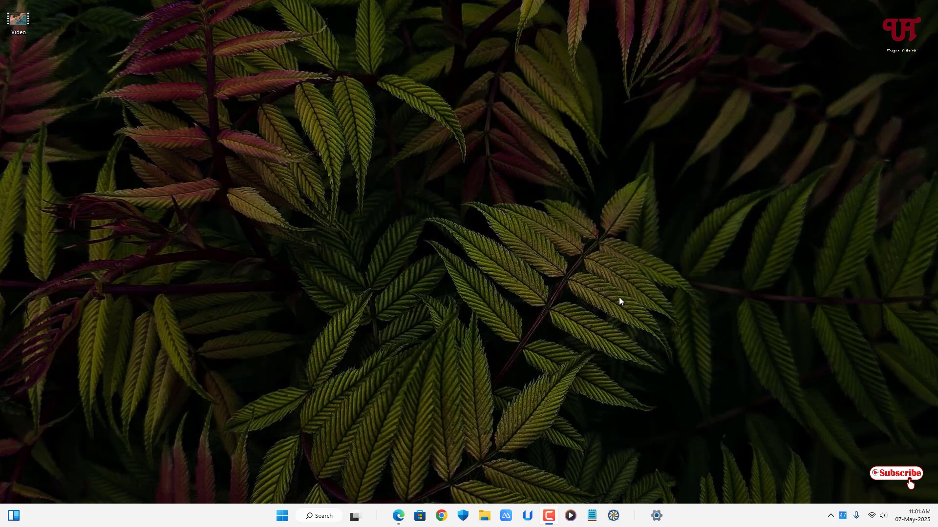
mouse_move(423, 358)
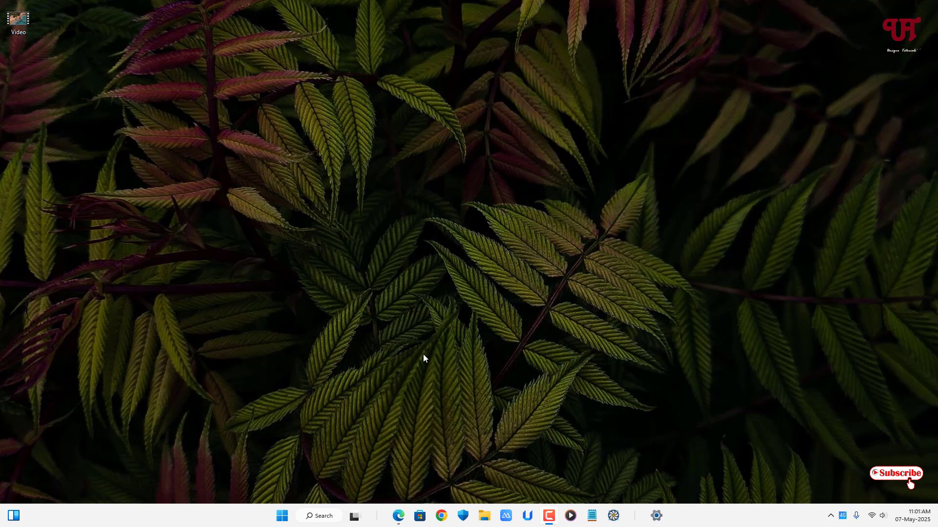
mouse_move(419, 374)
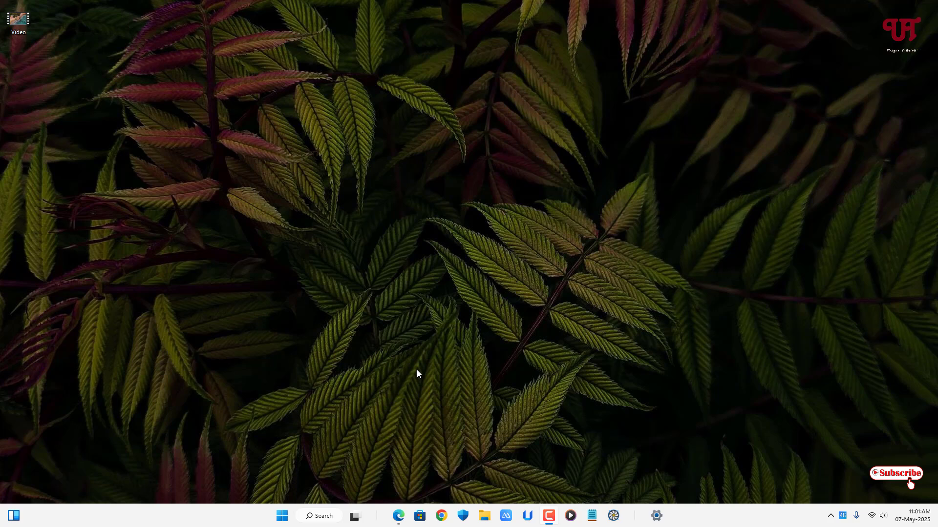
mouse_move(448, 371)
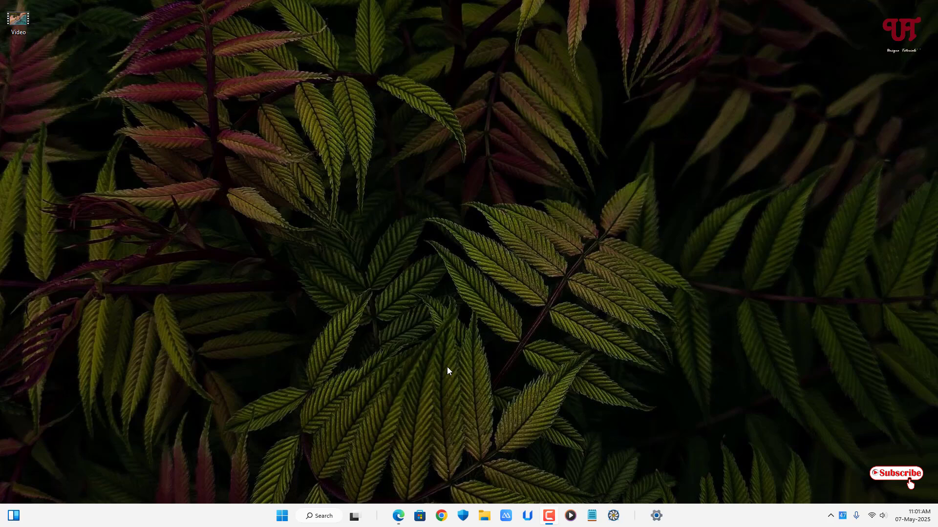
mouse_move(397, 515)
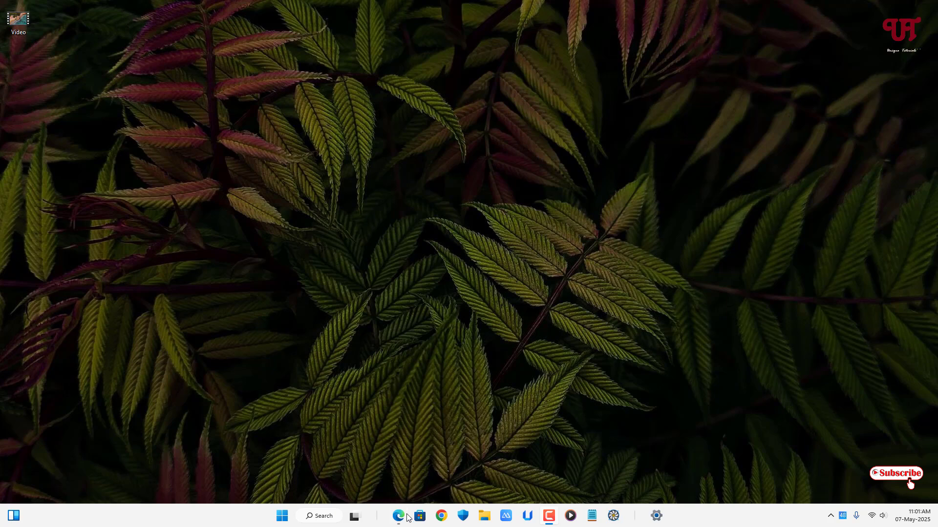
Download the VideoScreensaver-1.0 ZIP from the Video Screensaver SourceForge page in Edge
left_click(397, 516)
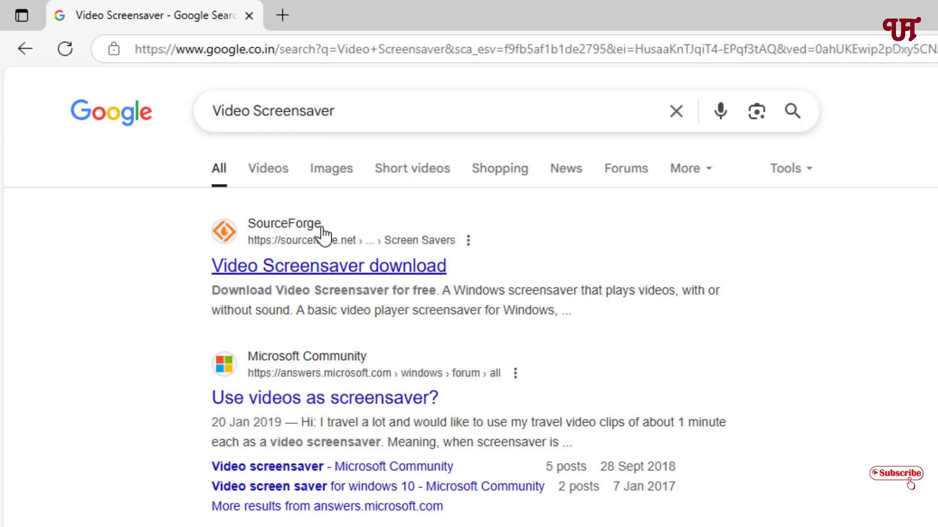
left_click(328, 266)
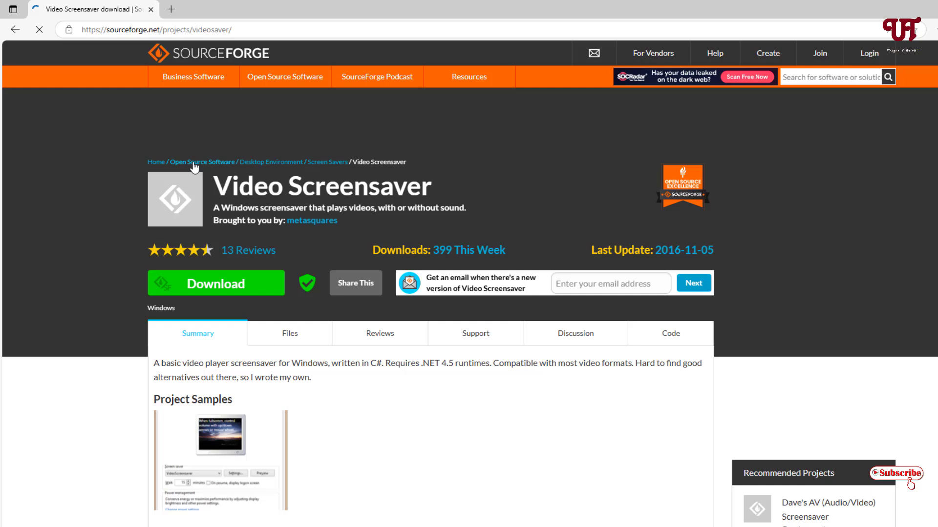
left_click(215, 283)
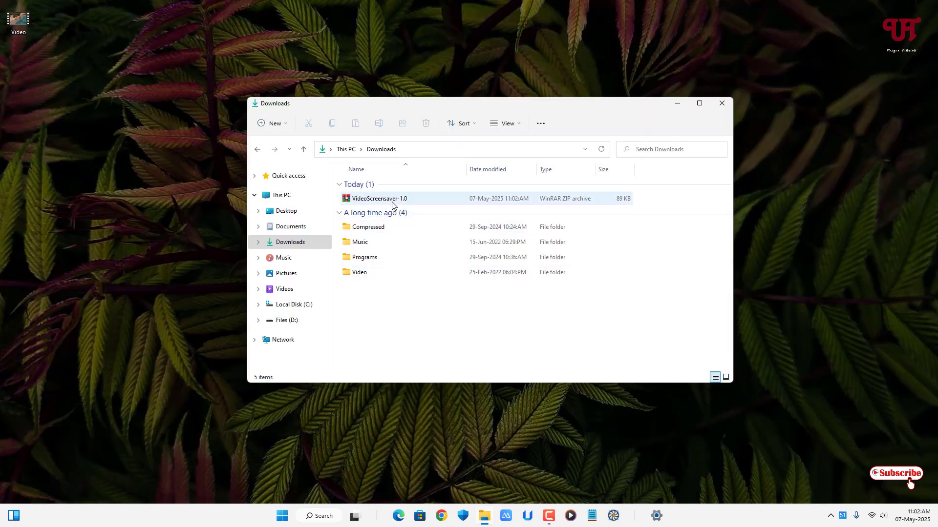
Extract the VideoScreensaver-1.0 ZIP and select the VideoScreensaver file inside the extracted folder
double_click(380, 198)
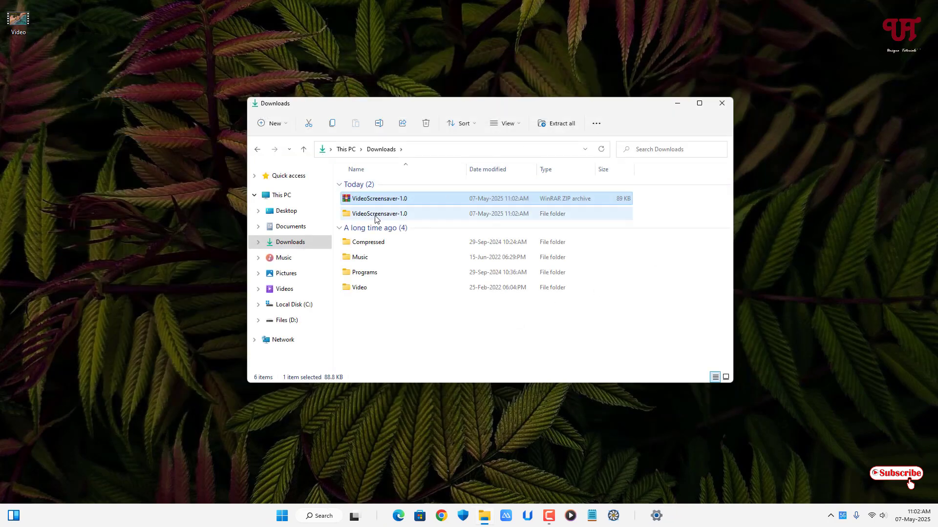
double_click(380, 213)
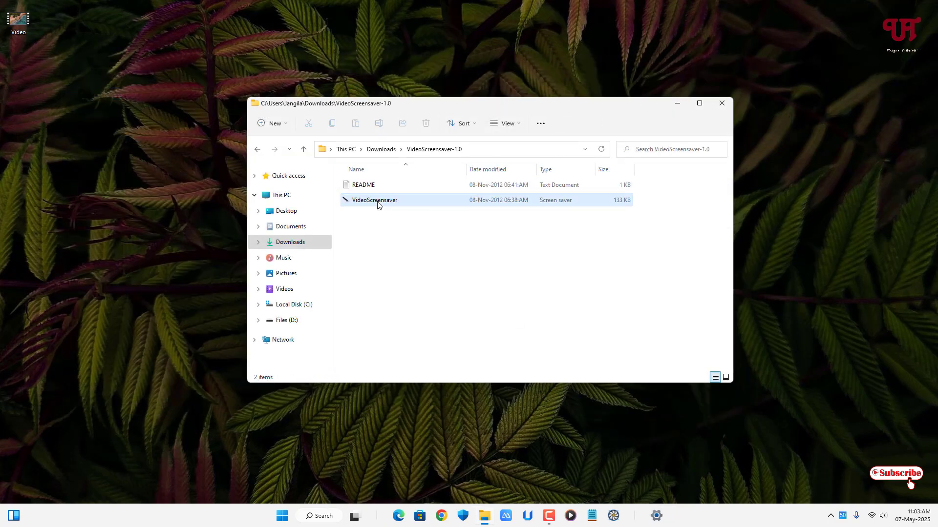
left_click(375, 200)
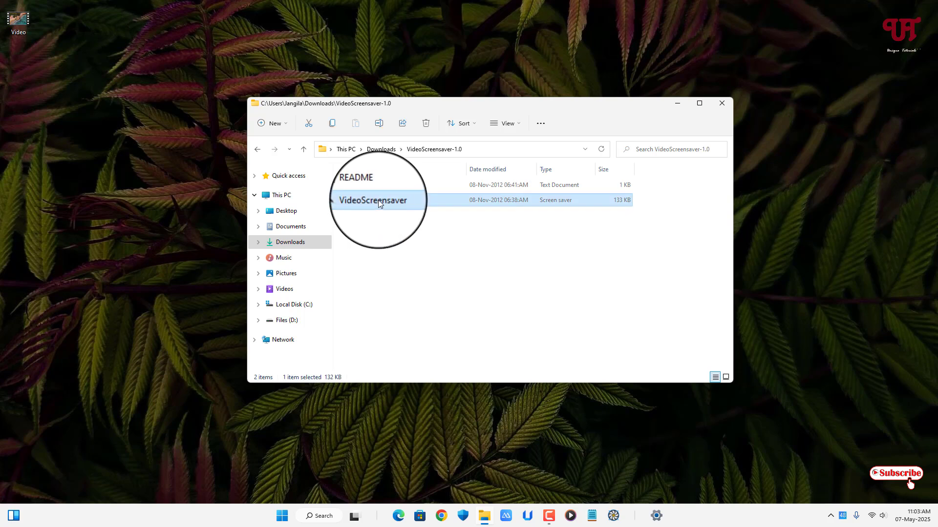
Install VideoScreensaver and set it to play the Video file from the Desktop
right_click(375, 200)
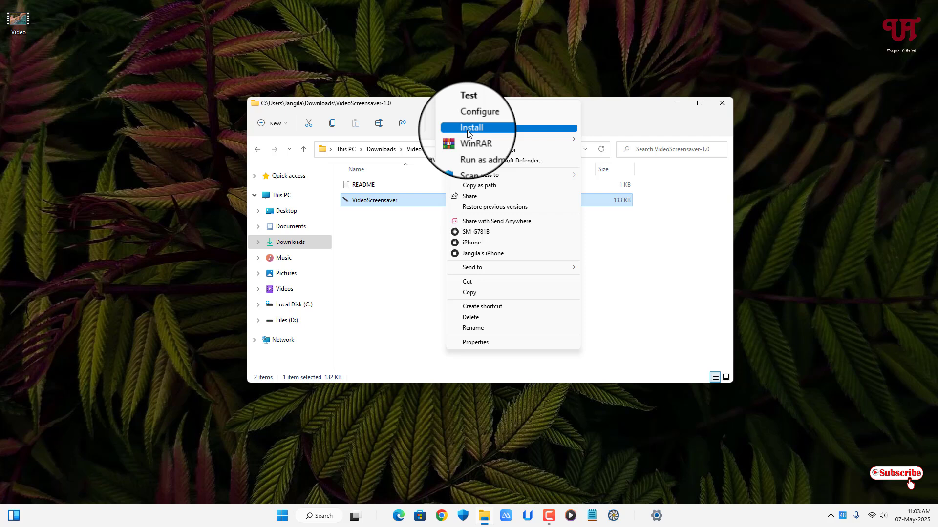
left_click(471, 127)
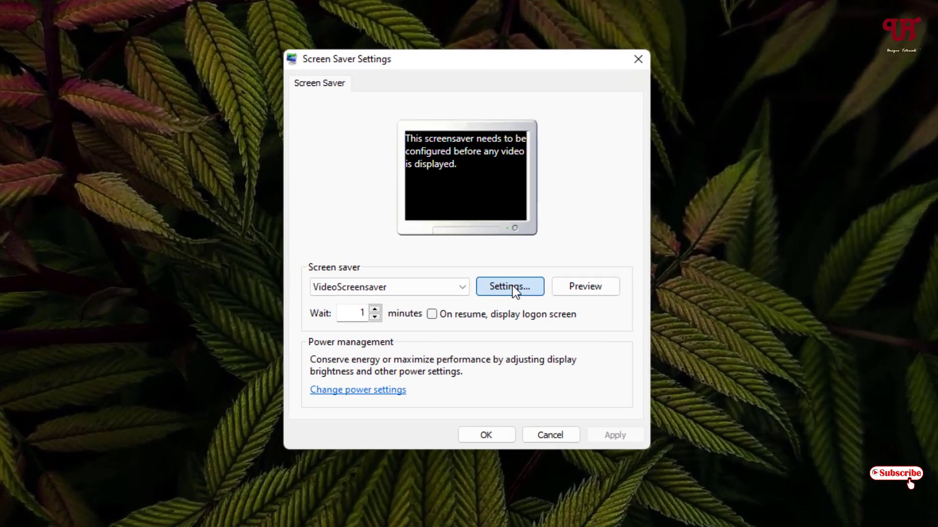
left_click(509, 287)
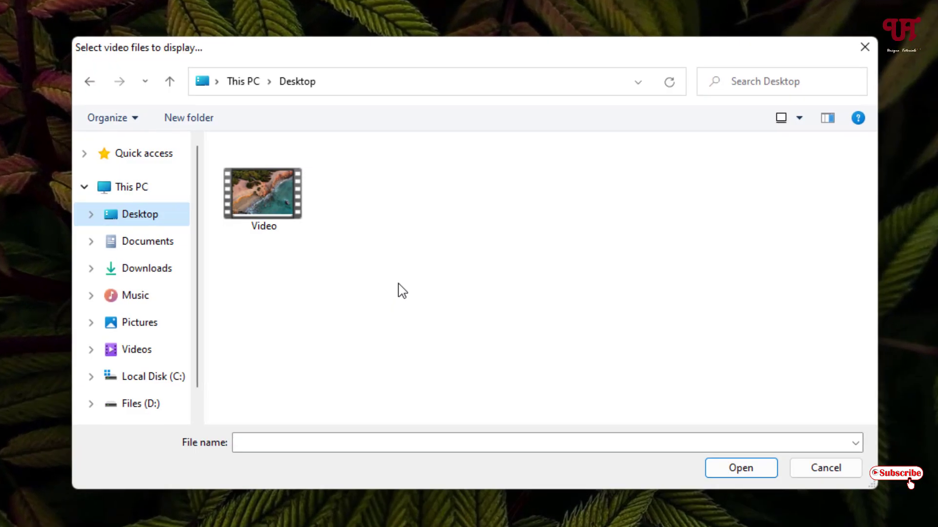
left_click(262, 193)
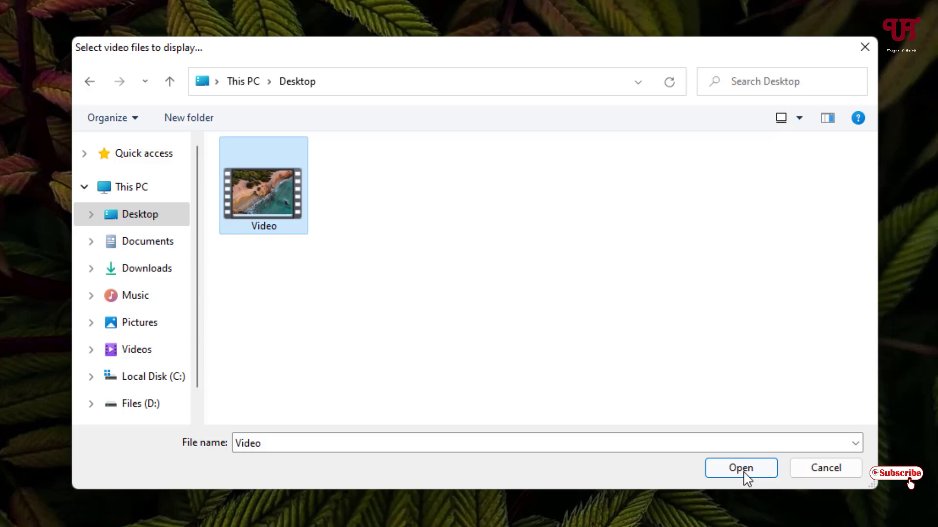
left_click(740, 468)
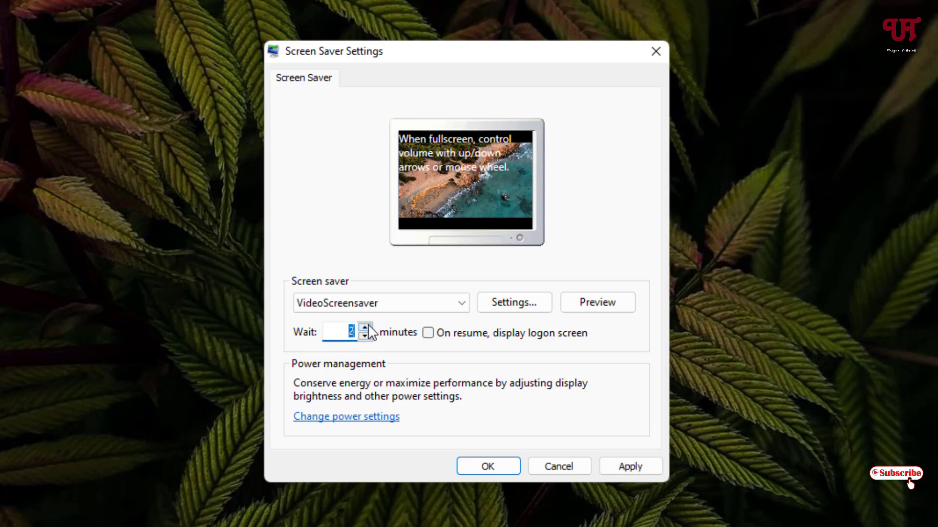
Set the screensaver wait to 1 minute and save with OK
left_click(365, 336)
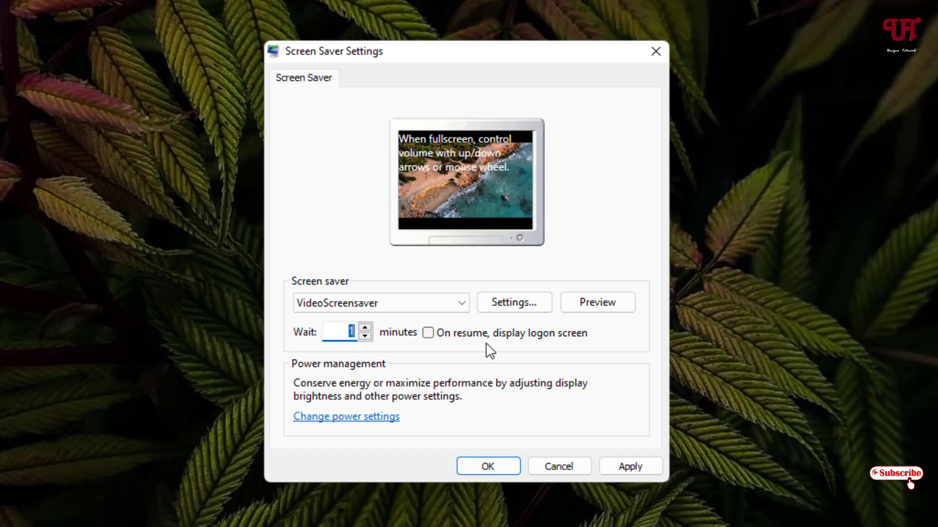
mouse_move(585, 351)
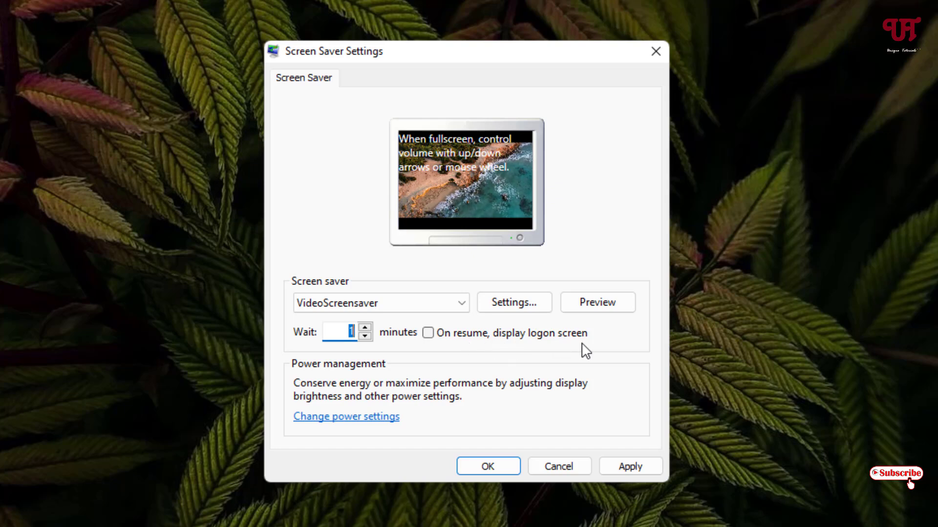
mouse_move(389, 351)
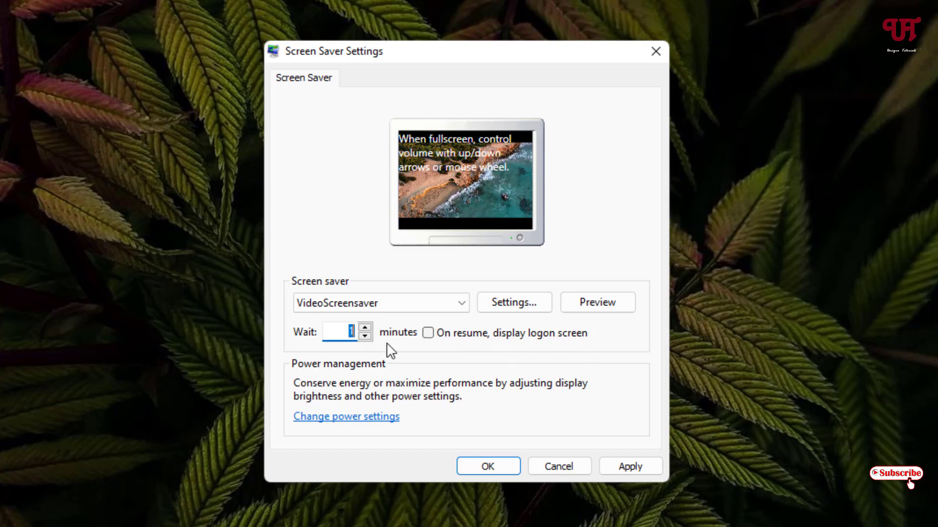
mouse_move(487, 467)
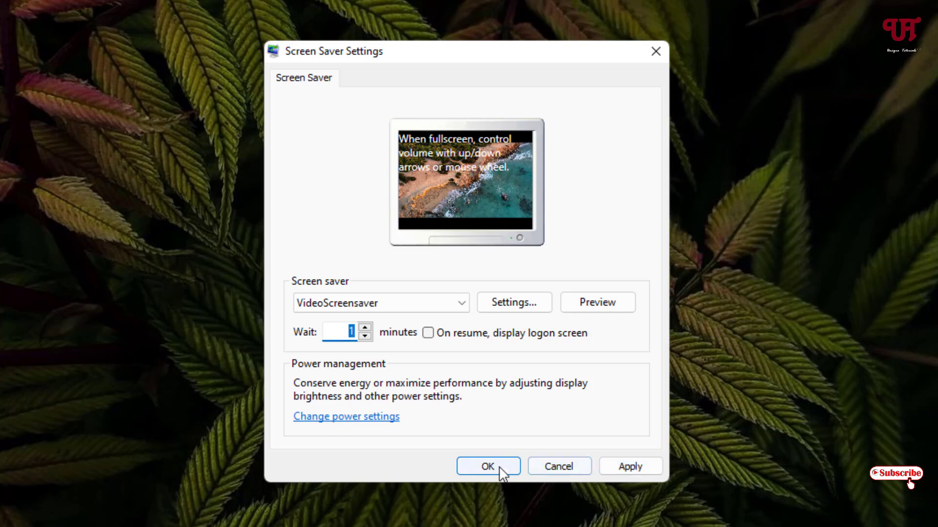
left_click(488, 466)
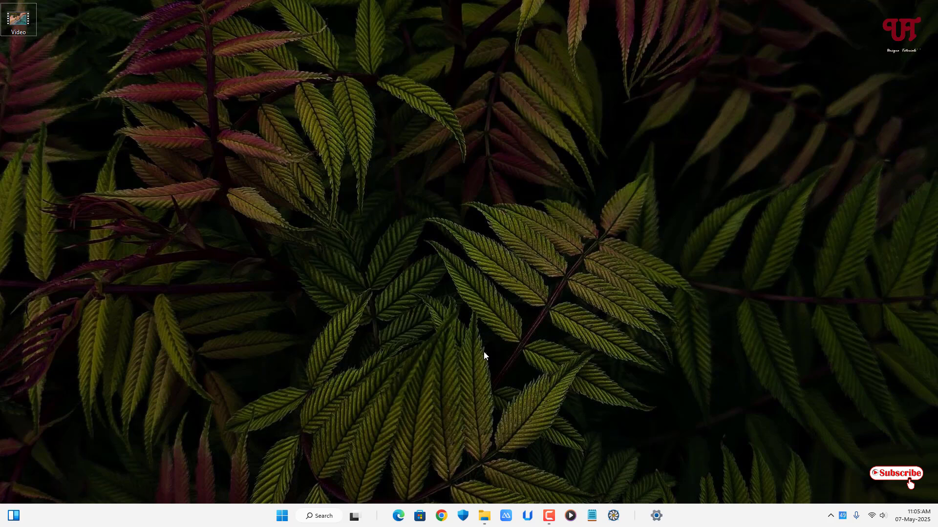
mouse_move(500, 326)
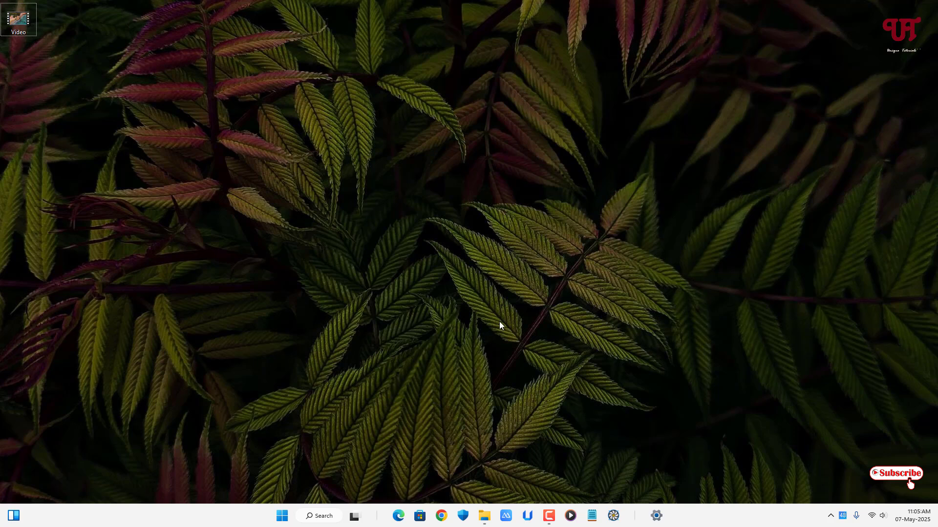
mouse_move(501, 323)
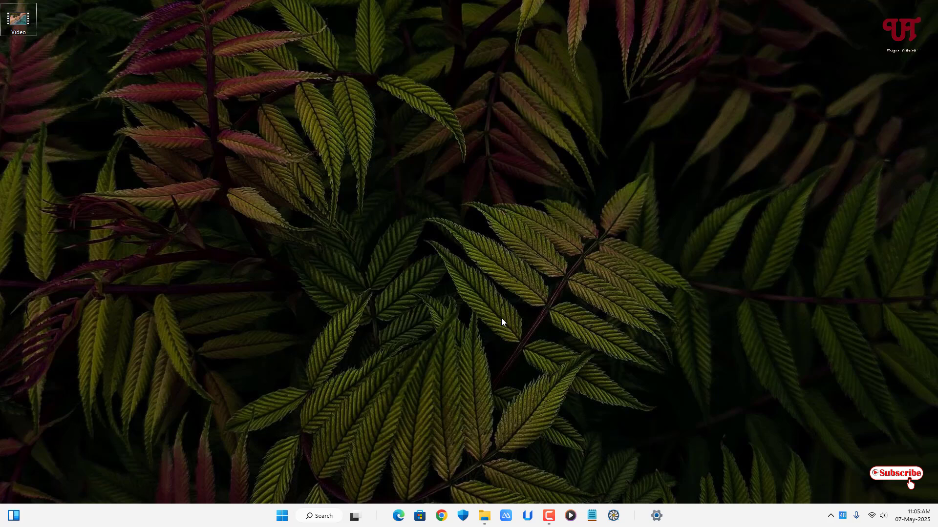
mouse_move(503, 309)
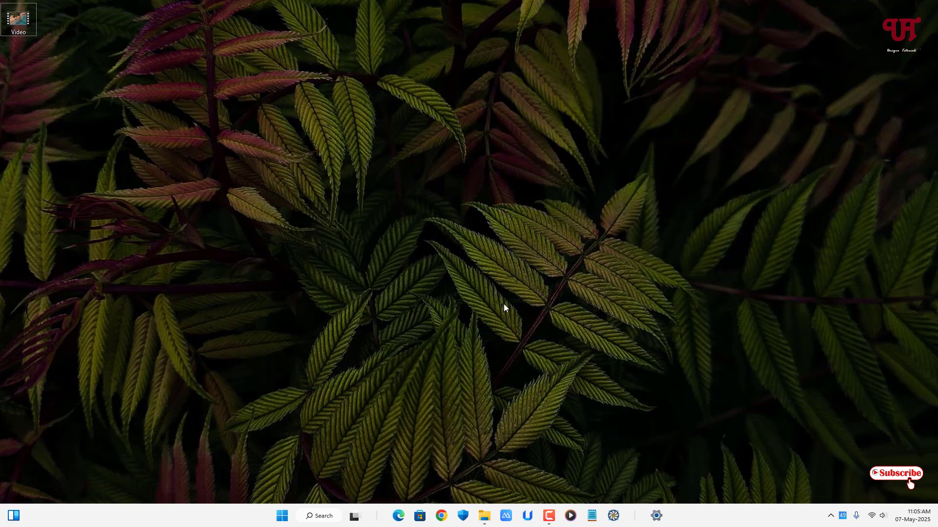
mouse_move(505, 297)
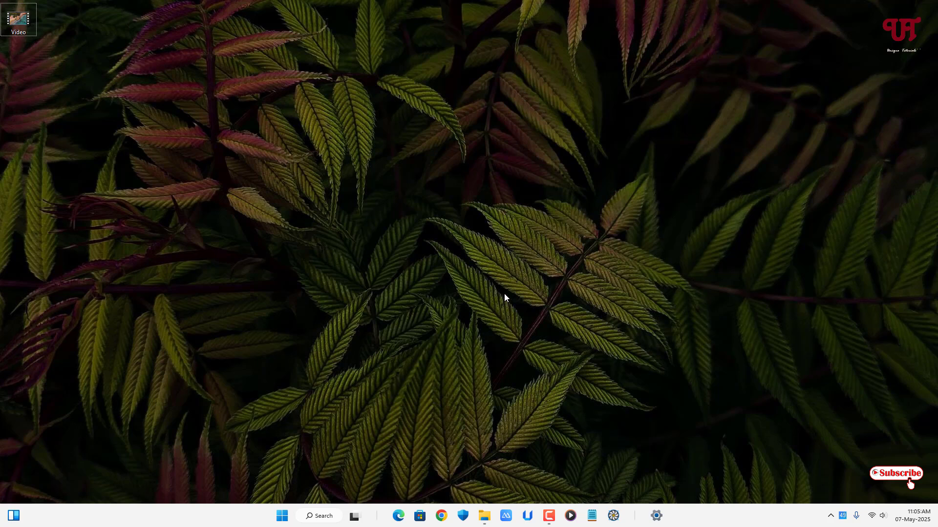
mouse_move(521, 348)
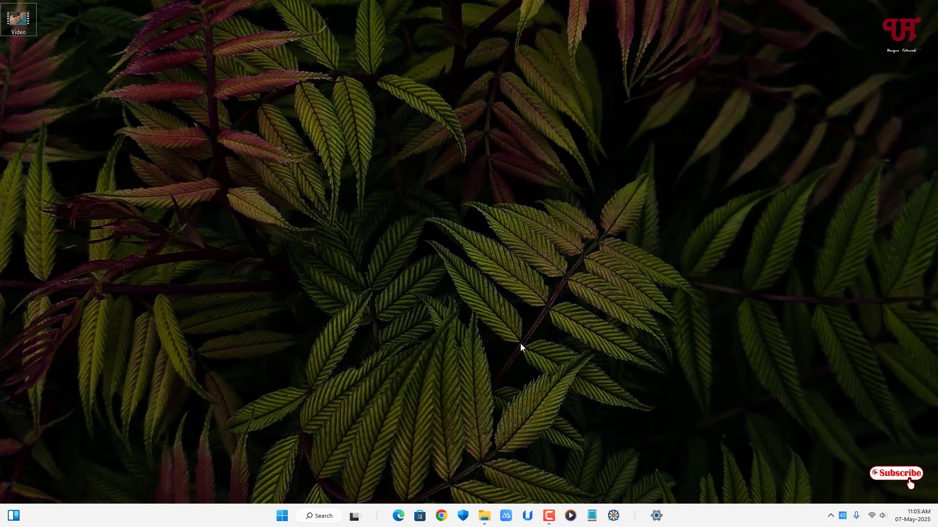